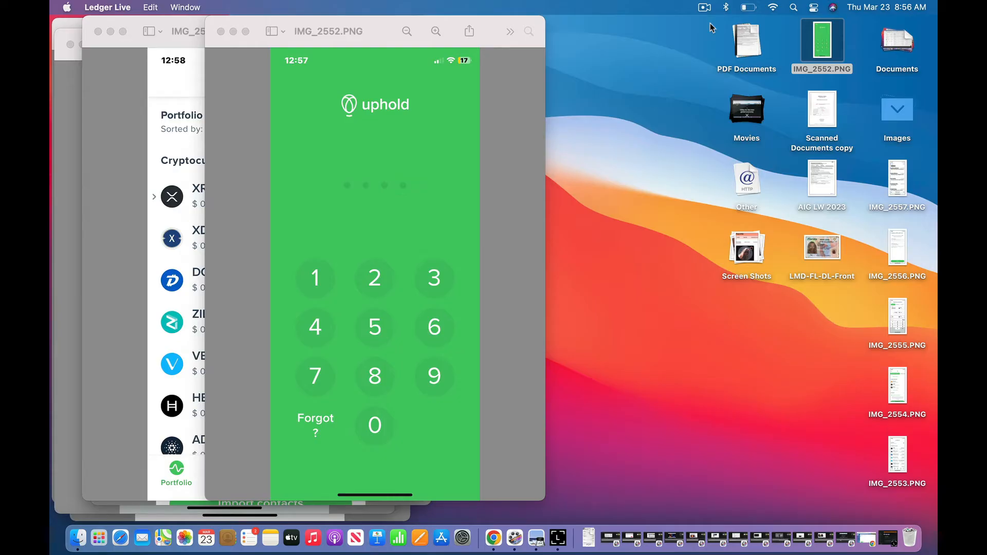
pyautogui.moveTo(889, 538)
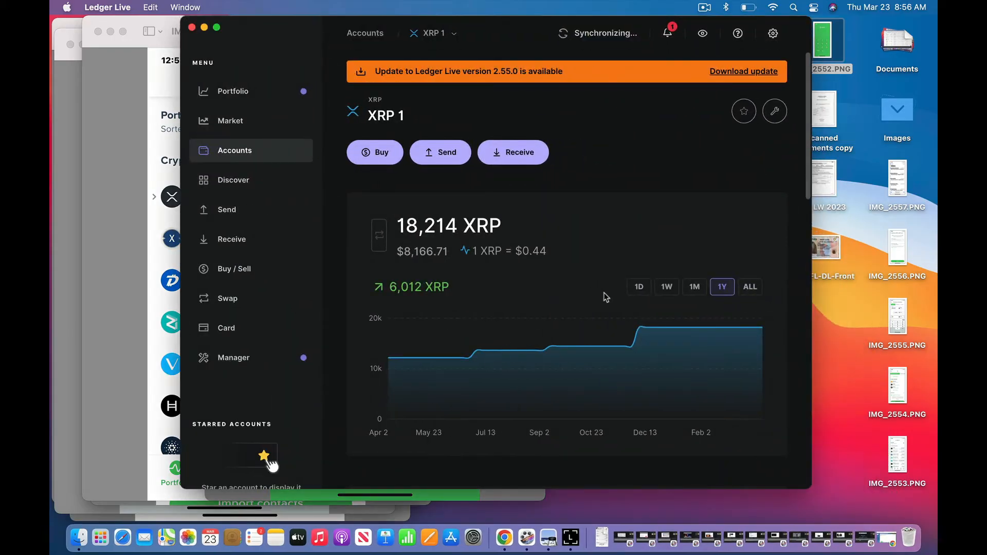
pyautogui.moveTo(679, 168)
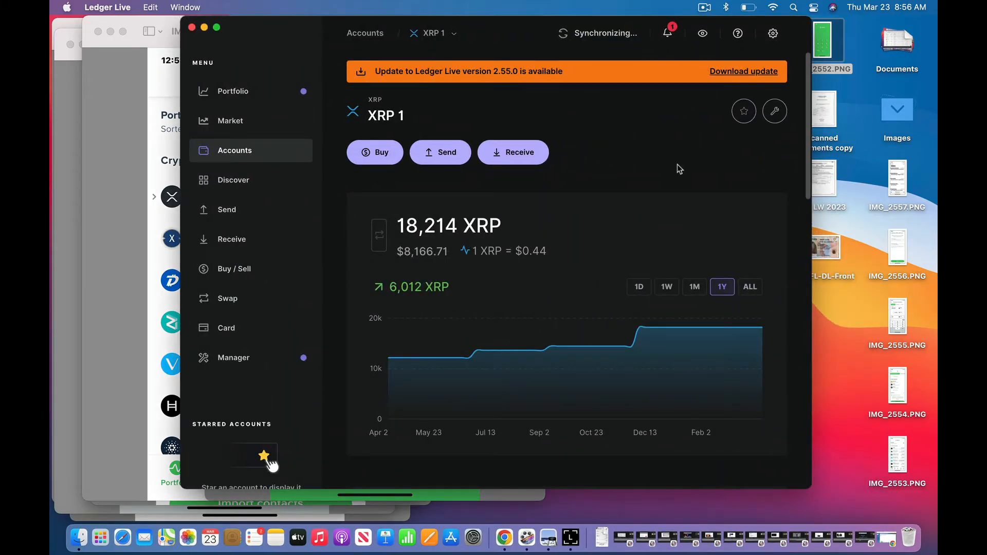
pyautogui.moveTo(513, 152)
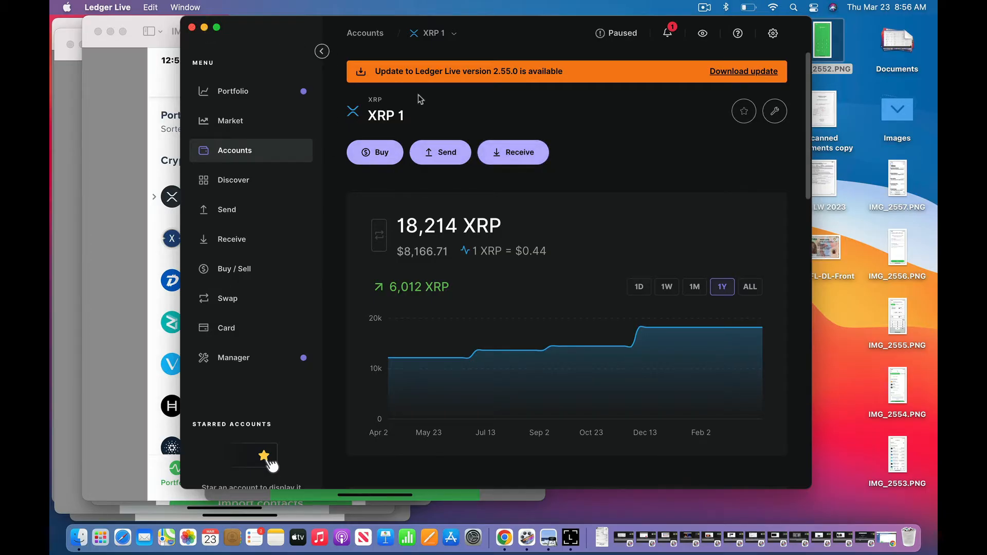
# Step: Begin a Receive flow with XRP 1 (18,214 XRP) as the account to credit
pyautogui.click(513, 153)
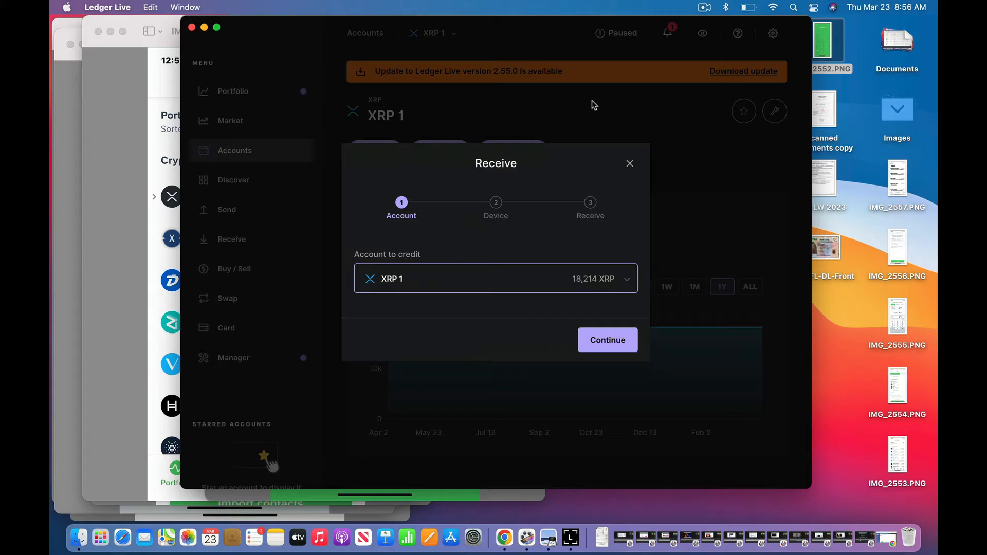
pyautogui.moveTo(506, 253)
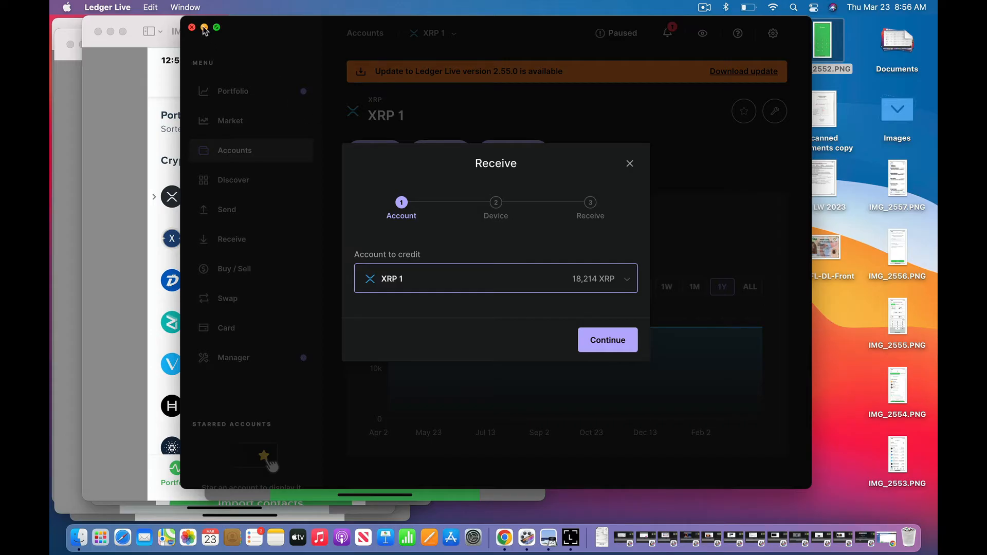
pyautogui.moveTo(497, 211)
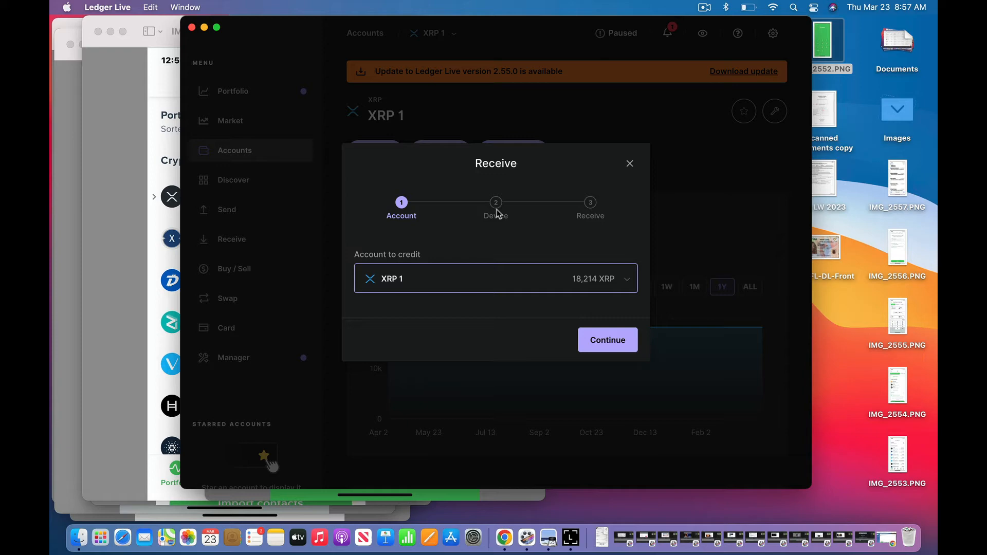
pyautogui.moveTo(401, 143)
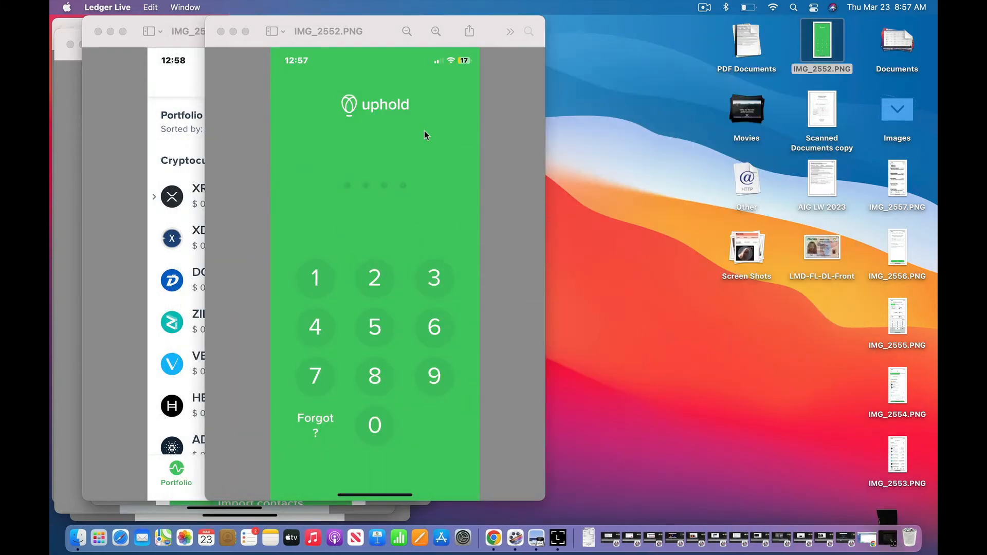
pyautogui.moveTo(466, 99)
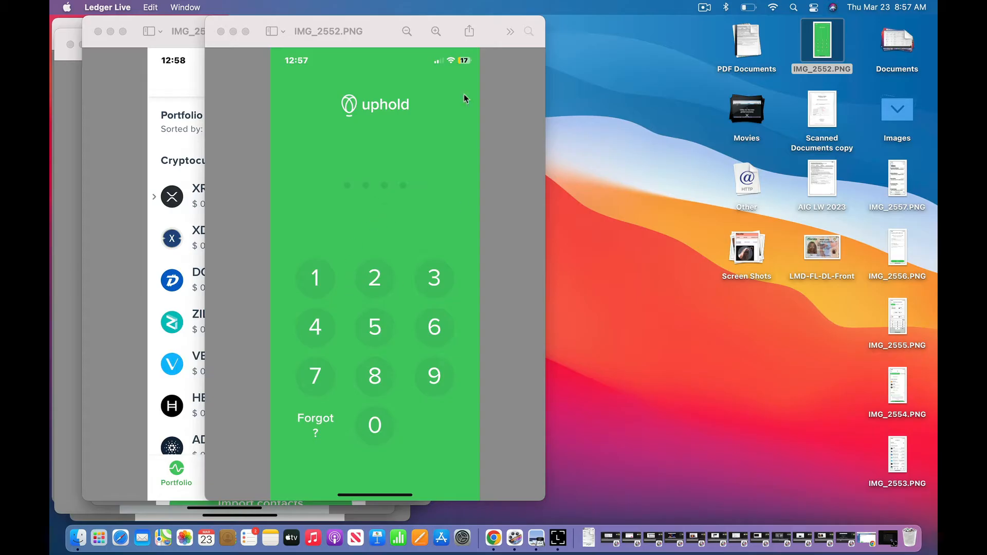
pyautogui.moveTo(508, 227)
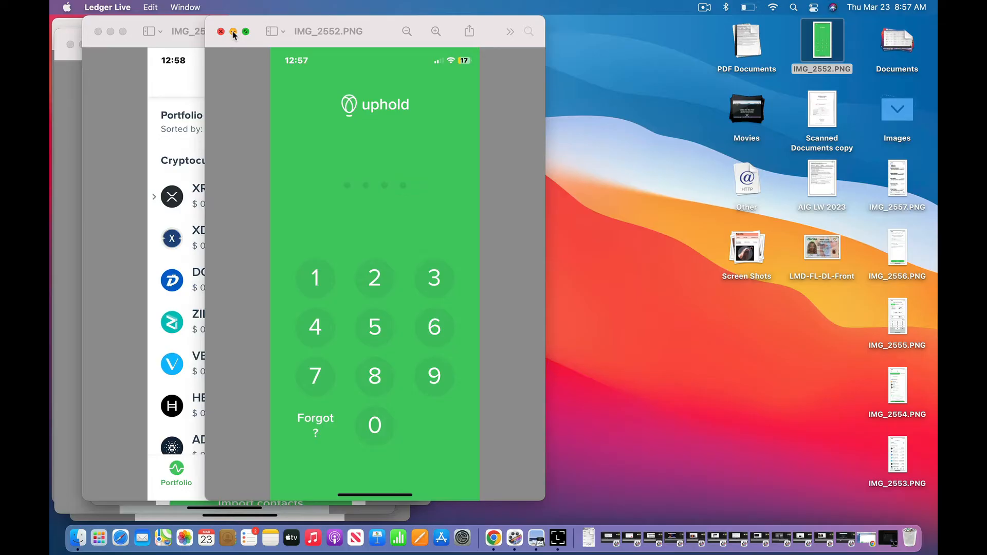
# Step: Close the IMG_2552 PIN-entry screenshot, bringing the IMG_2553 portfolio screenshot forward
pyautogui.click(219, 32)
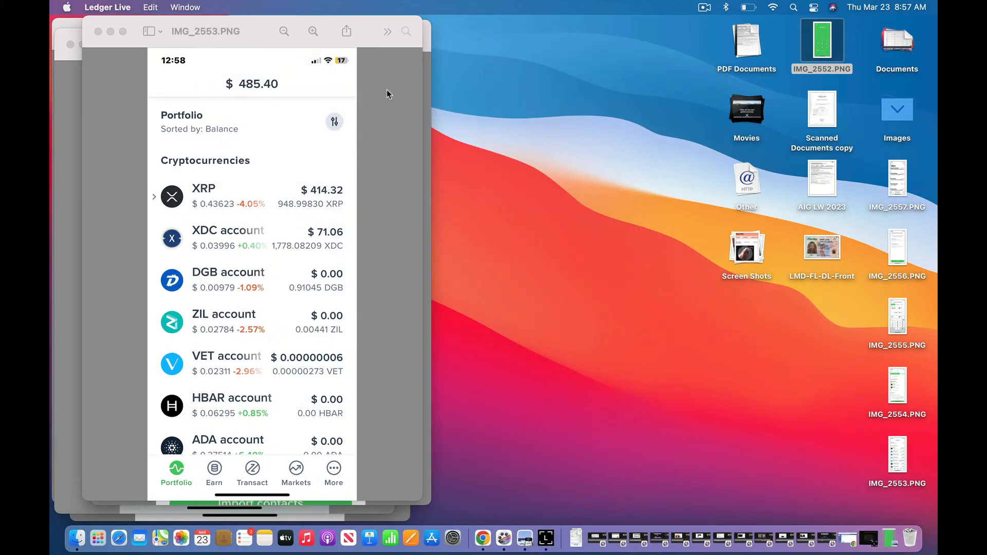
pyautogui.moveTo(255, 123)
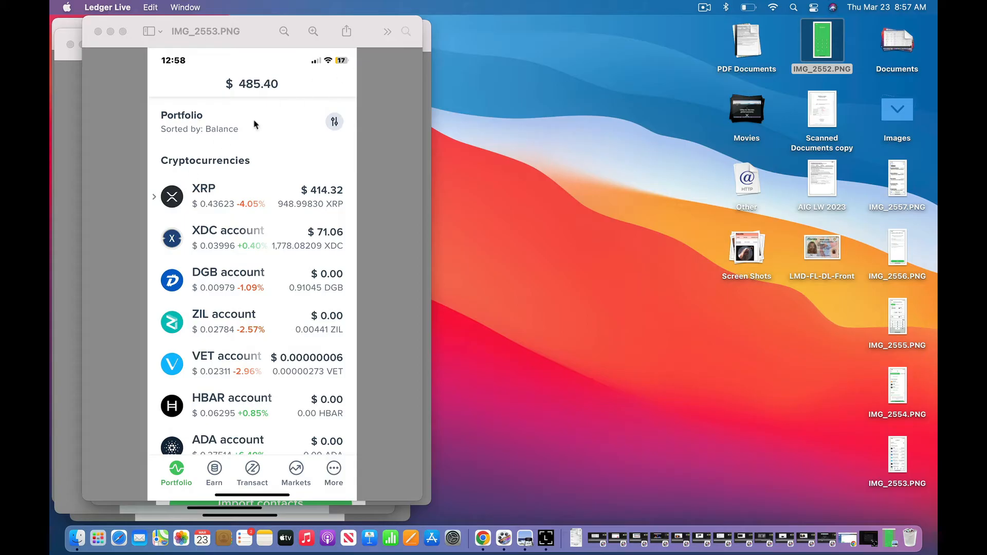
pyautogui.moveTo(247, 179)
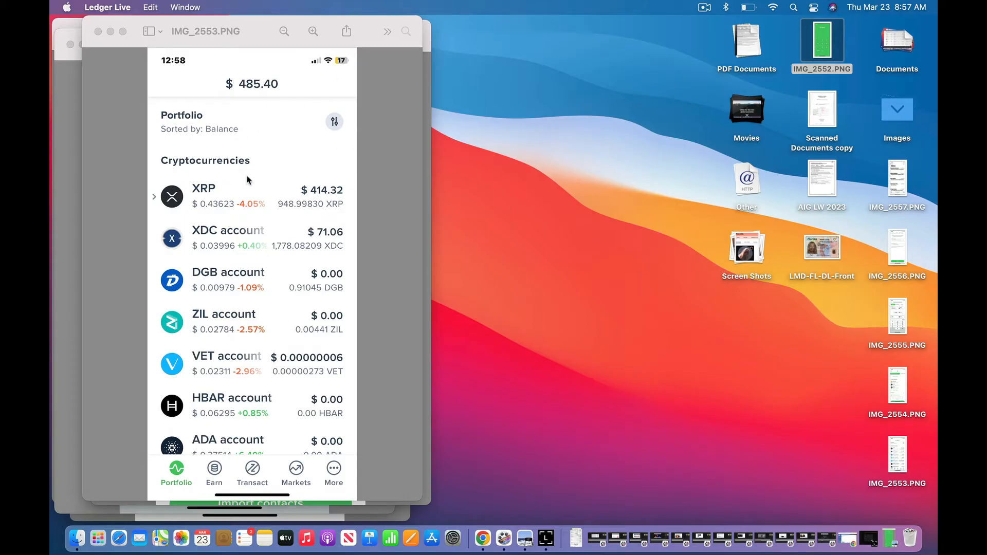
pyautogui.moveTo(321, 210)
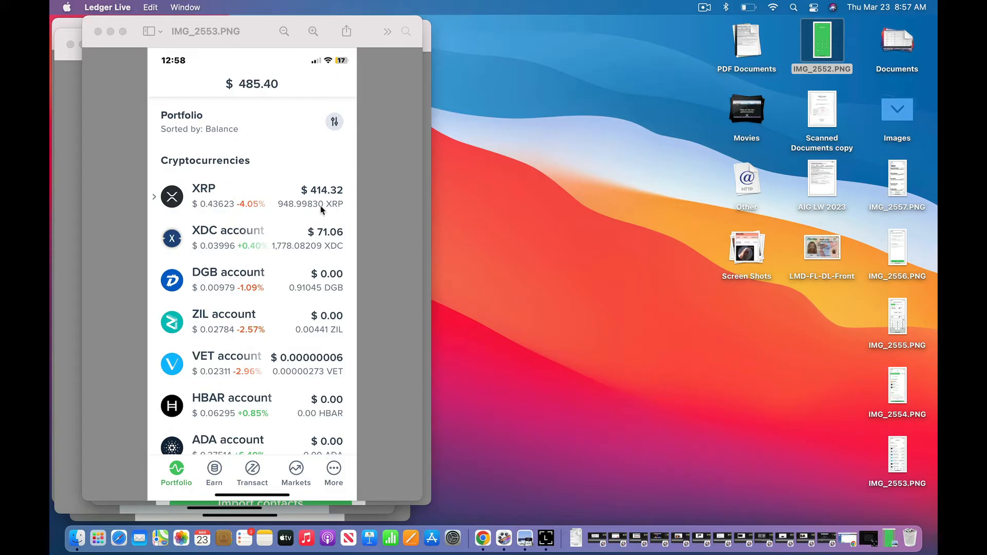
pyautogui.moveTo(292, 240)
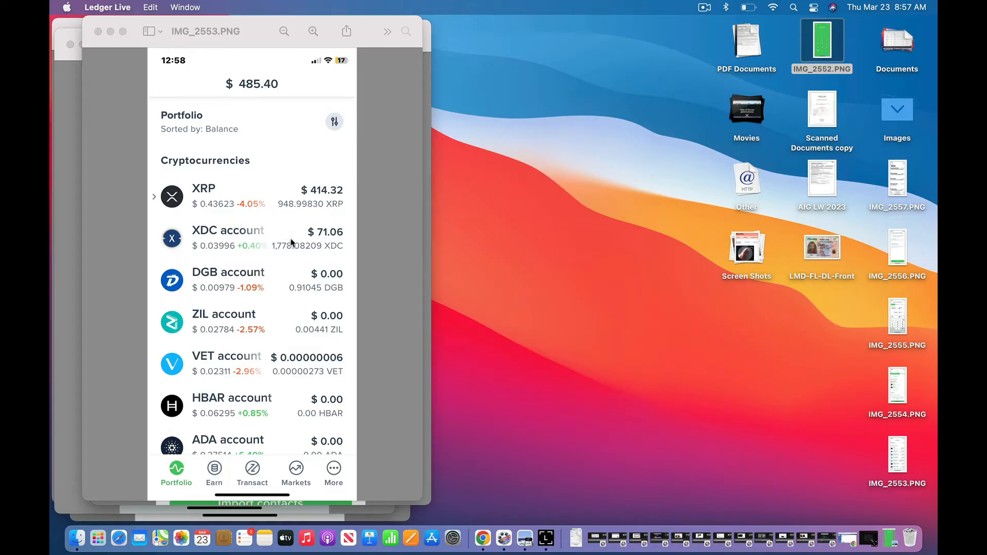
pyautogui.moveTo(247, 290)
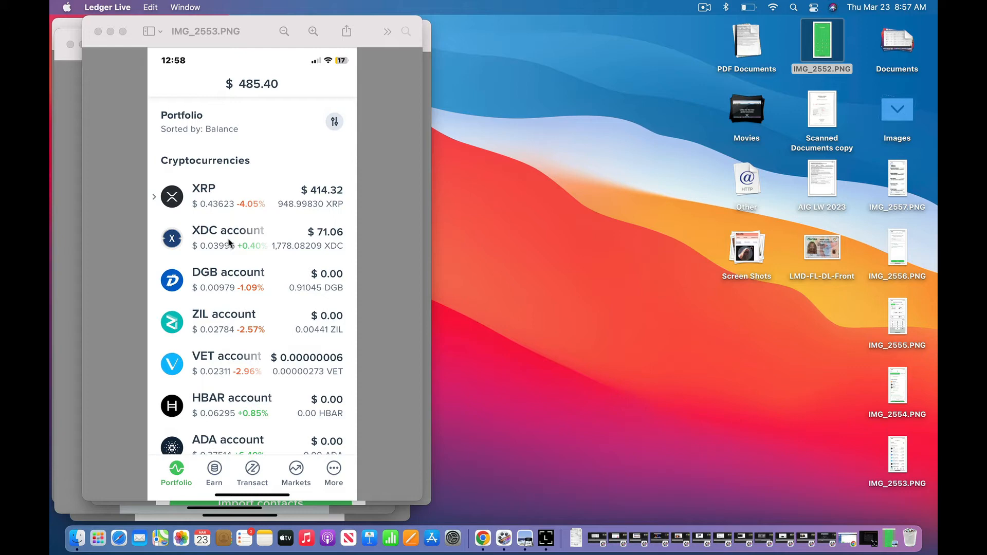
pyautogui.moveTo(257, 249)
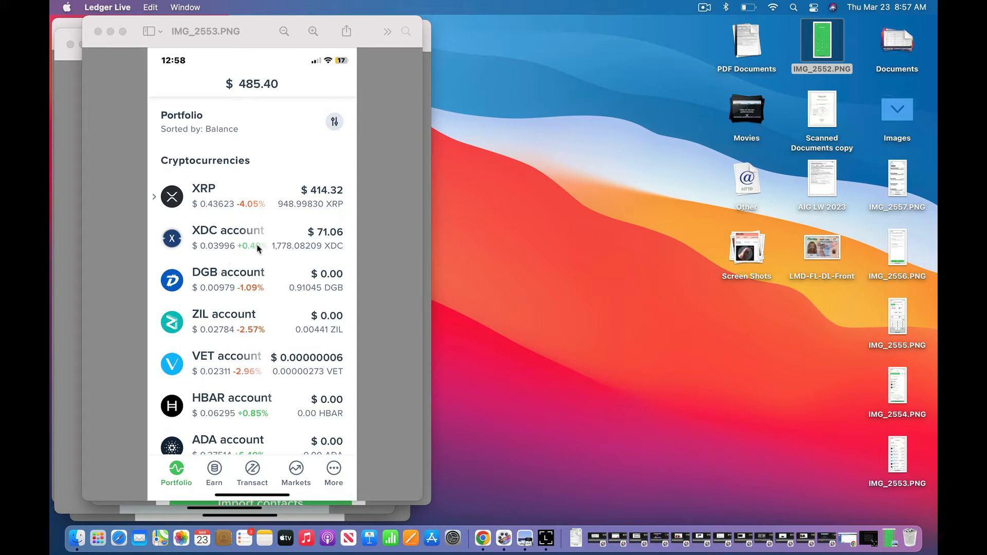
pyautogui.moveTo(243, 248)
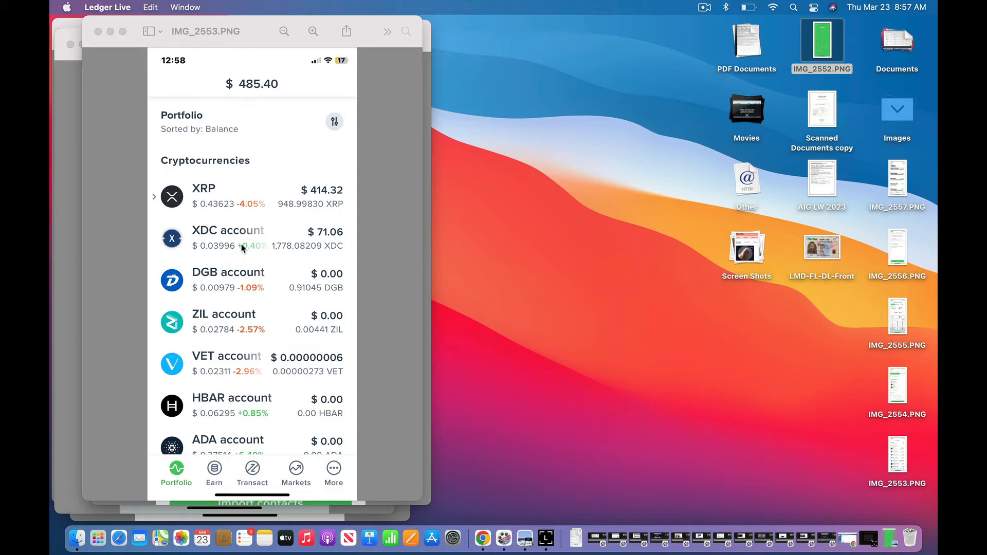
pyautogui.moveTo(247, 241)
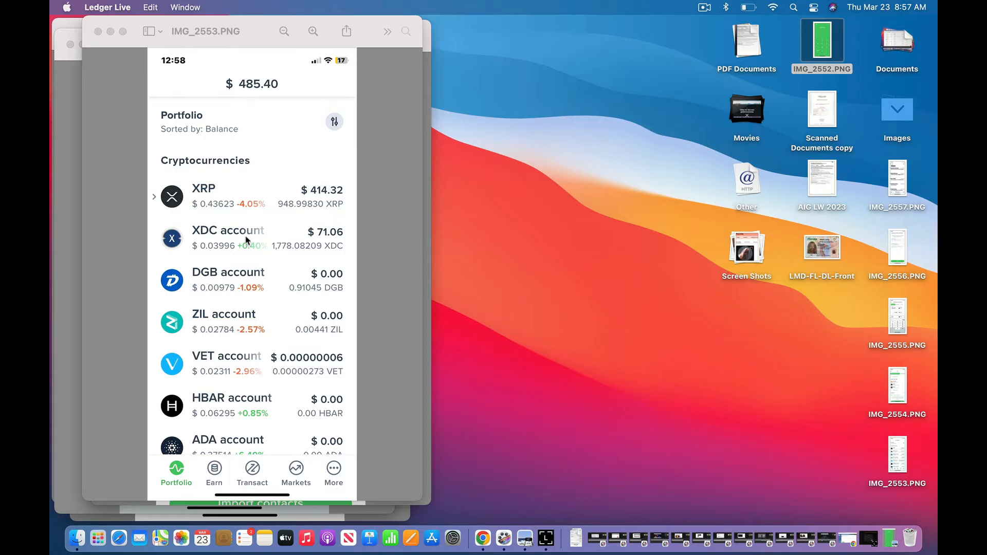
pyautogui.moveTo(264, 249)
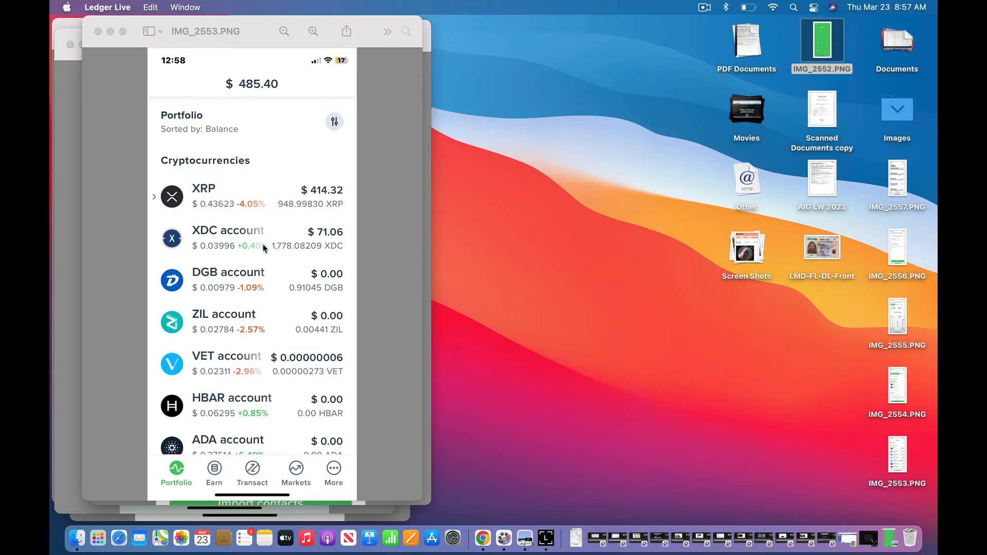
pyautogui.moveTo(154, 92)
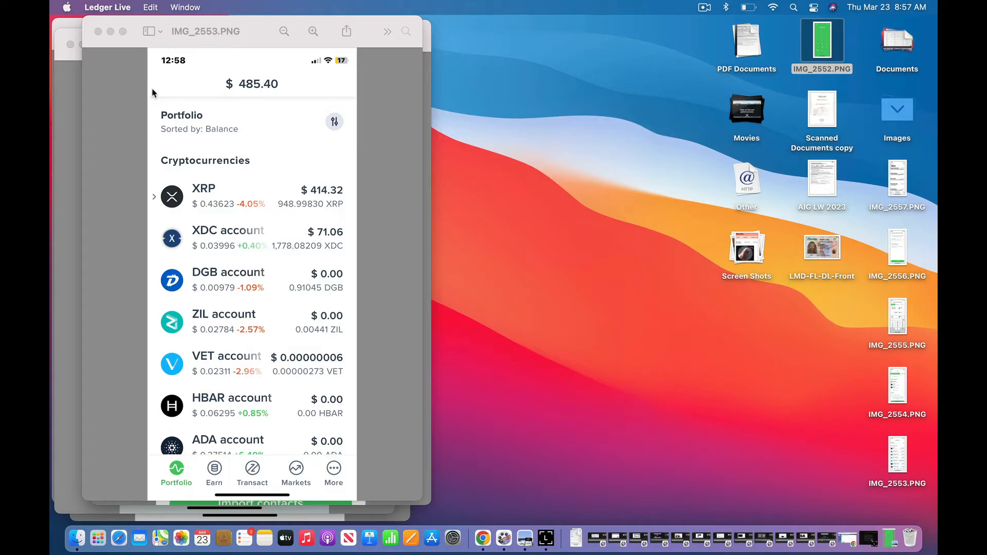
pyautogui.moveTo(216, 232)
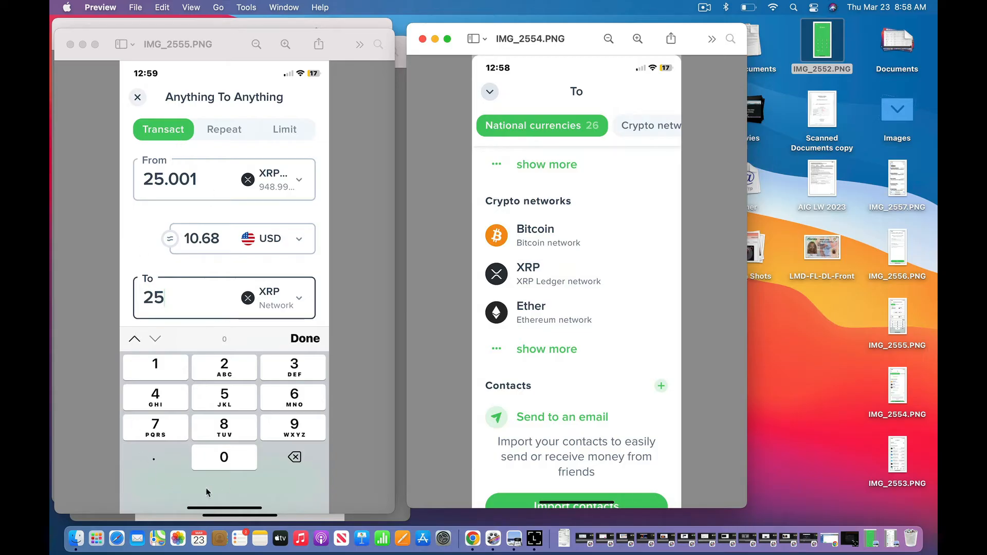
pyautogui.moveTo(247, 111)
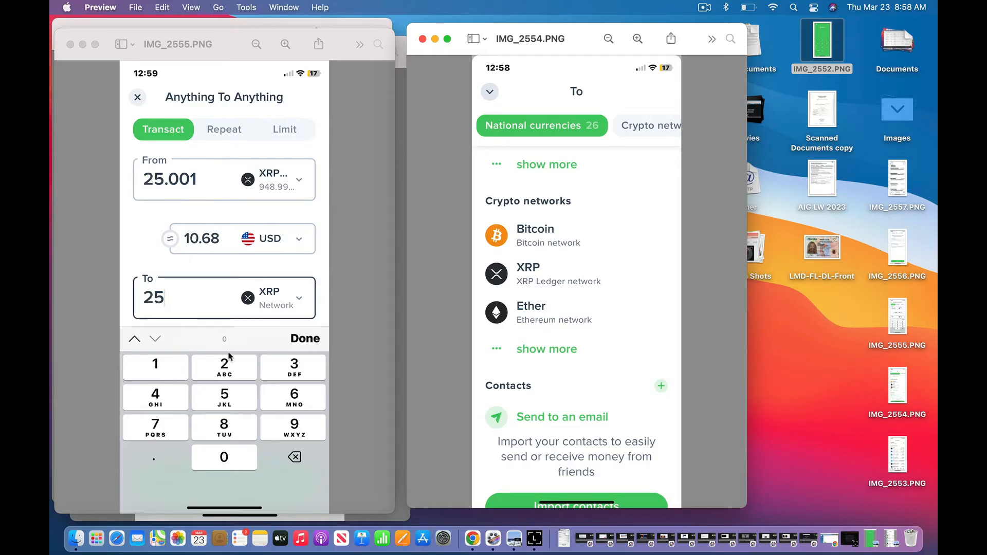
pyautogui.moveTo(287, 333)
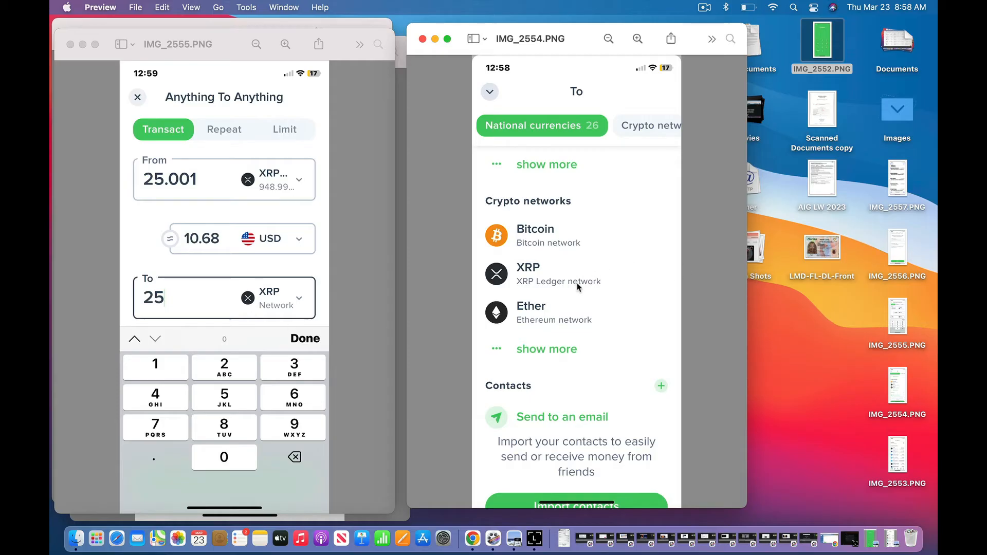
pyautogui.moveTo(257, 339)
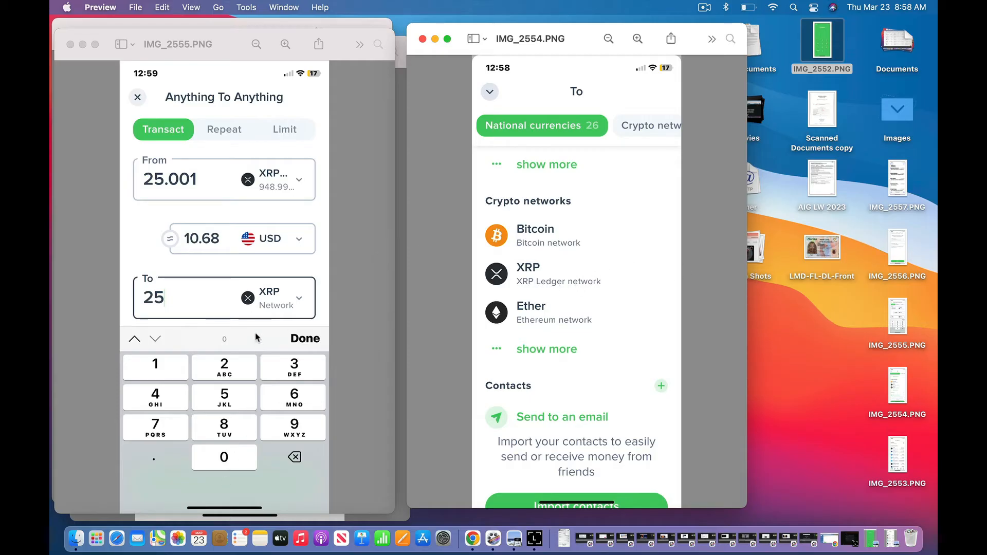
pyautogui.moveTo(309, 338)
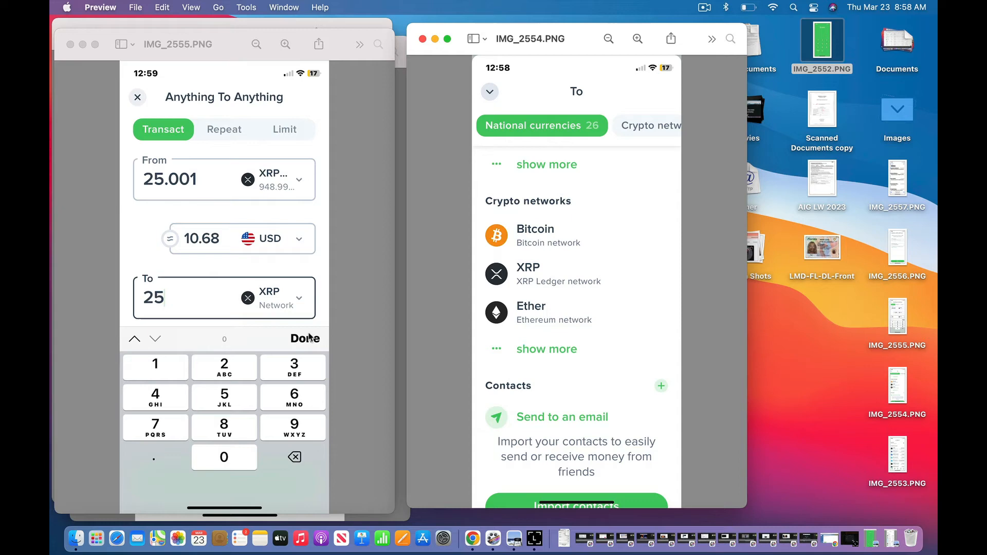
pyautogui.moveTo(301, 483)
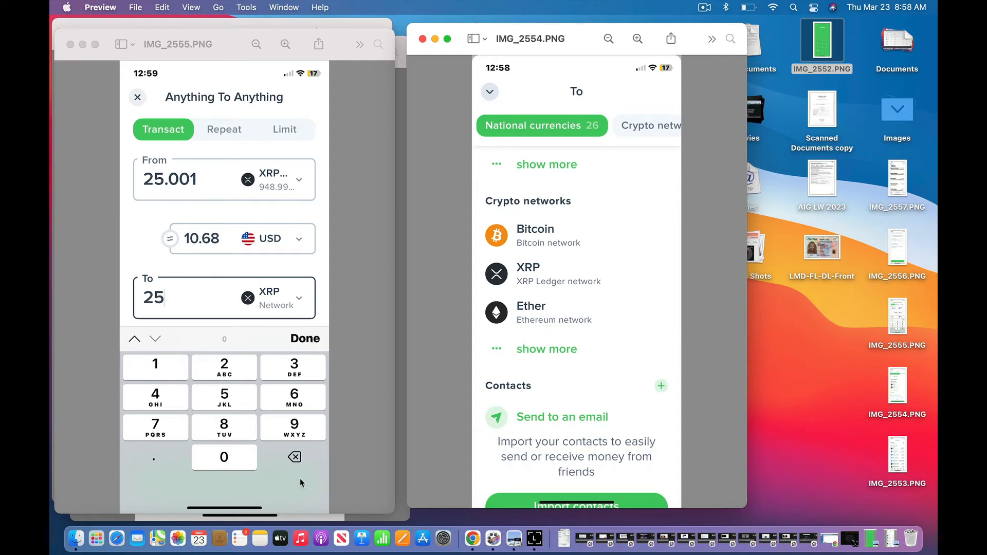
pyautogui.moveTo(241, 494)
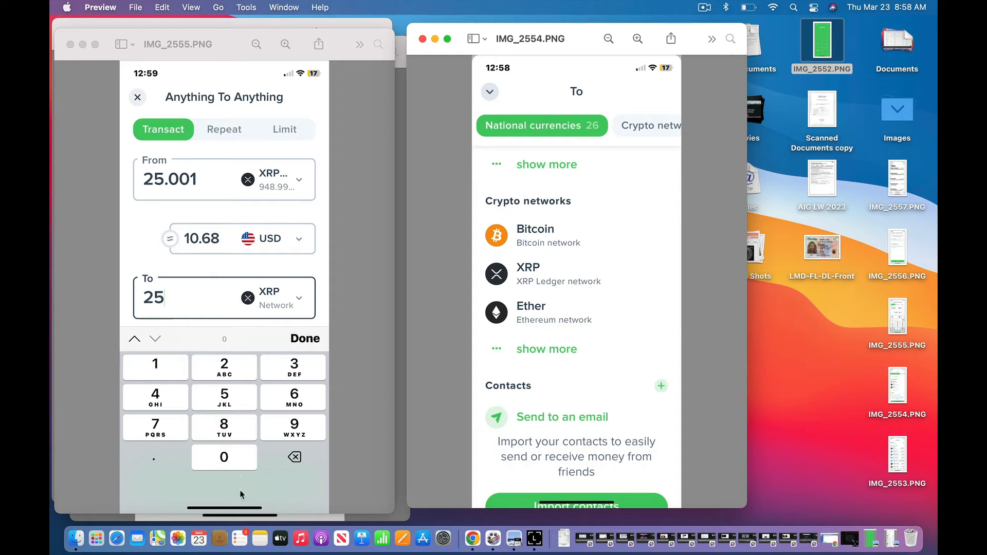
pyautogui.moveTo(570, 316)
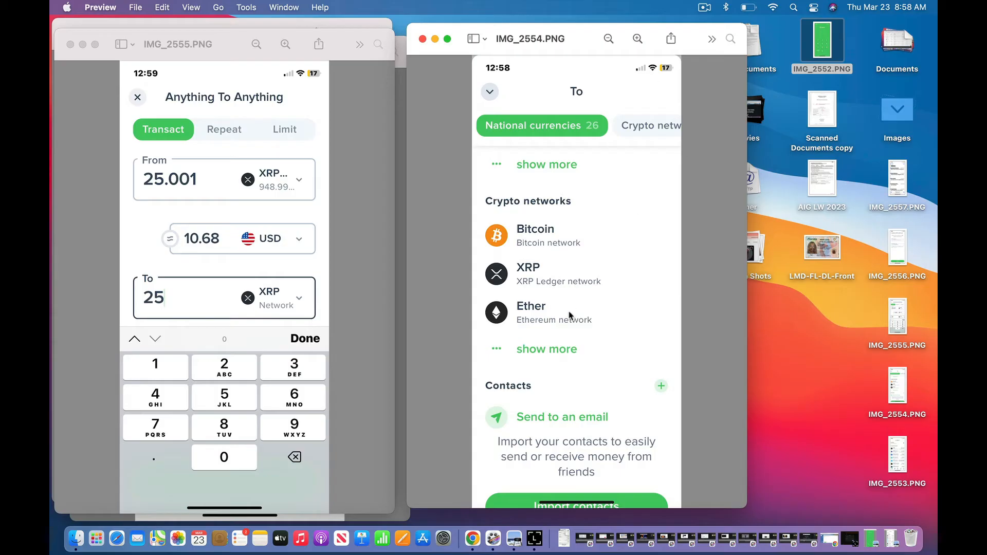
pyautogui.moveTo(538, 278)
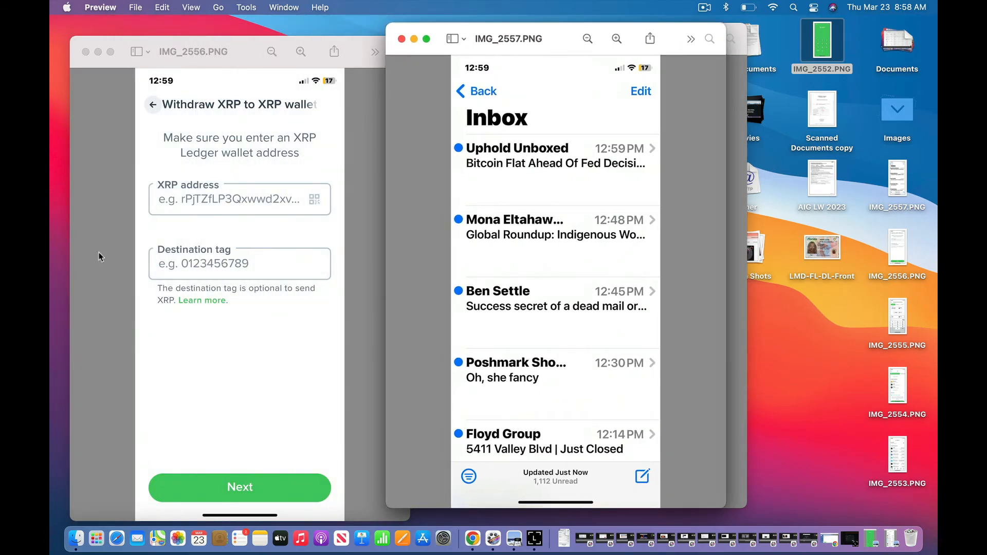
pyautogui.moveTo(308, 116)
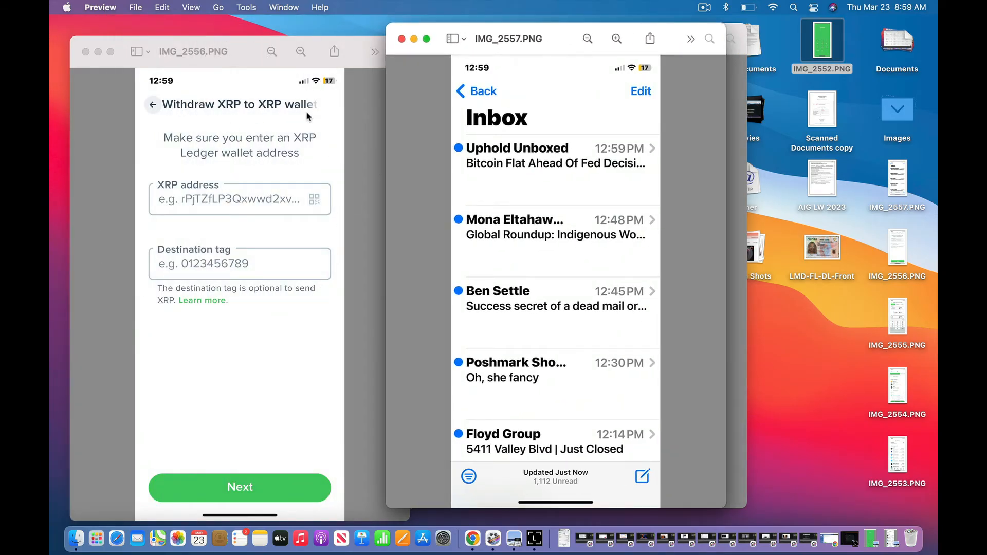
pyautogui.moveTo(315, 116)
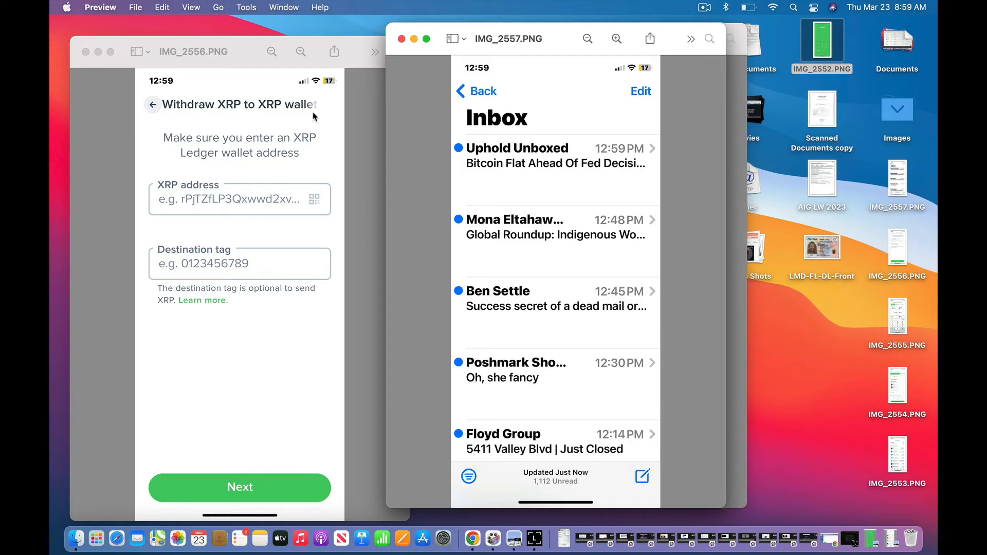
pyautogui.moveTo(266, 245)
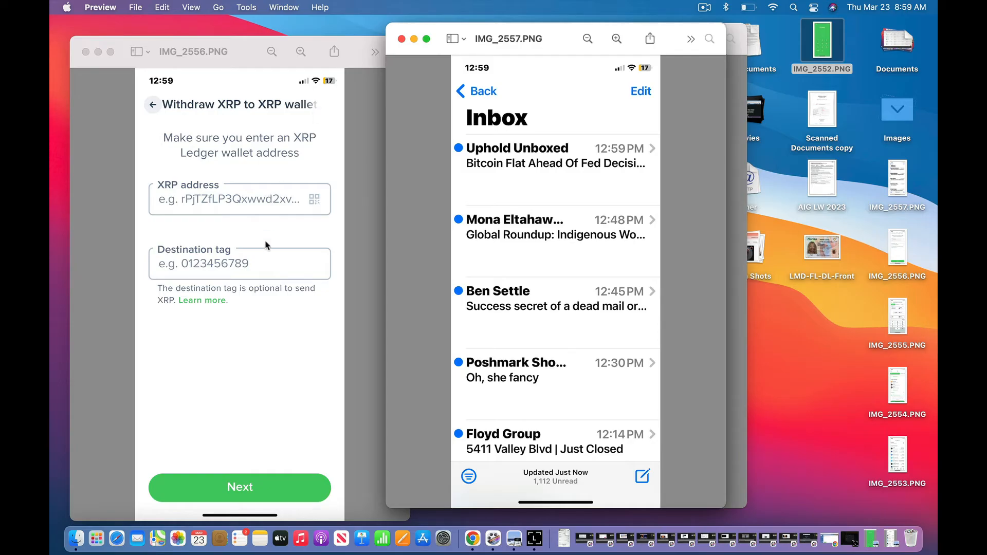
pyautogui.moveTo(242, 199)
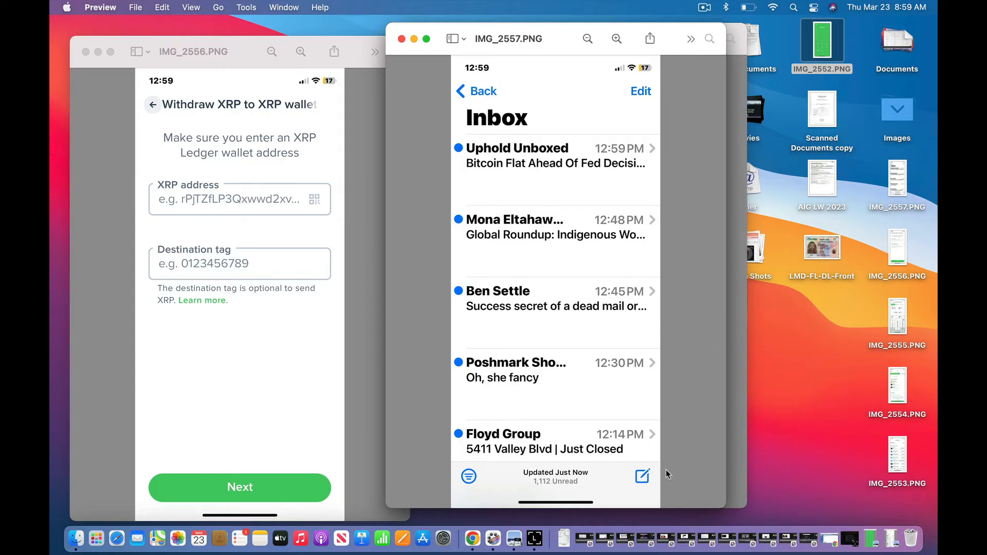
pyautogui.moveTo(849, 536)
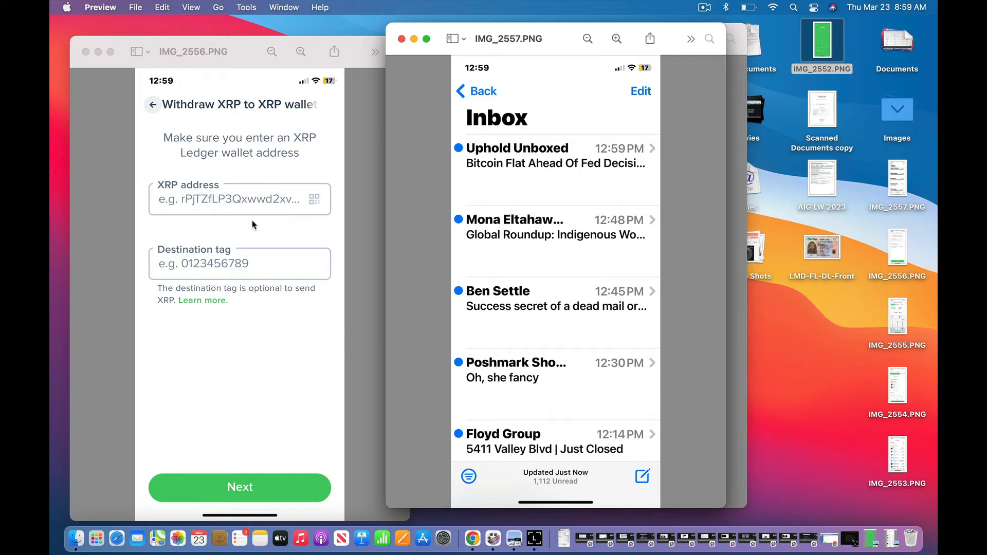
pyautogui.moveTo(209, 203)
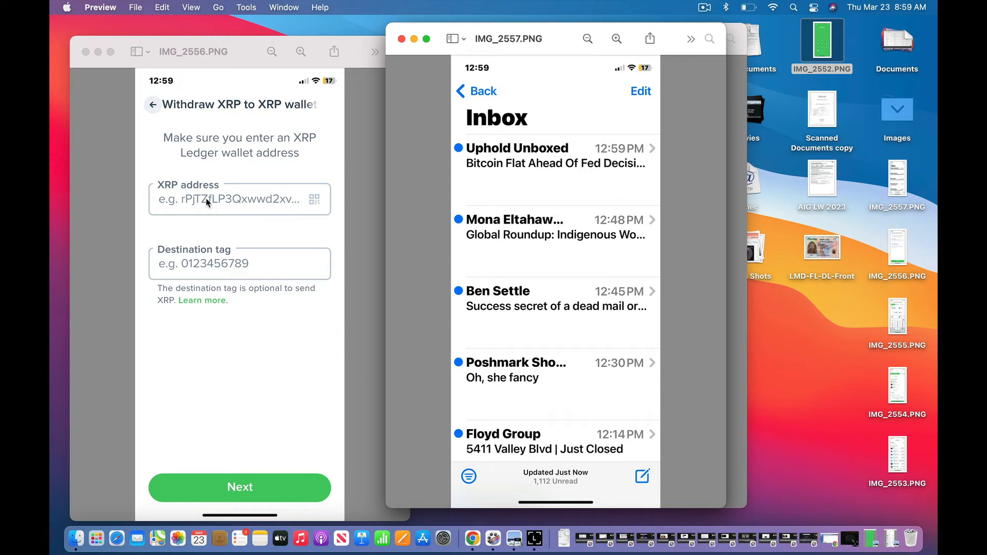
pyautogui.moveTo(150, 193)
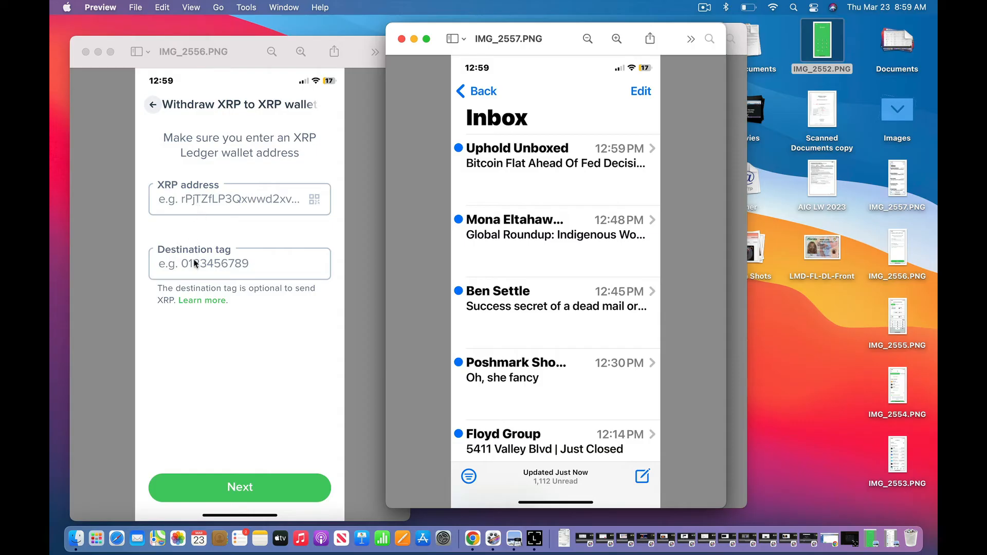
pyautogui.moveTo(235, 253)
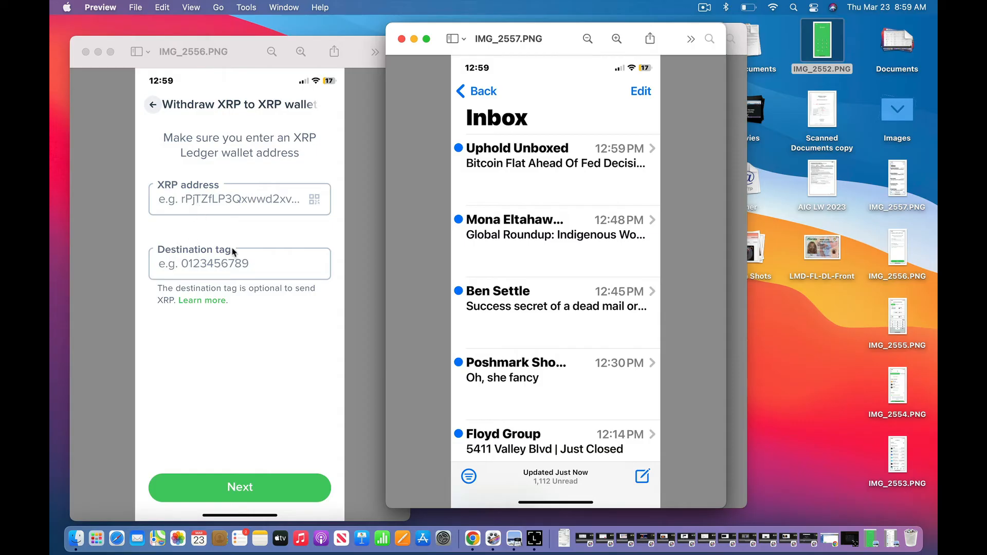
pyautogui.moveTo(245, 491)
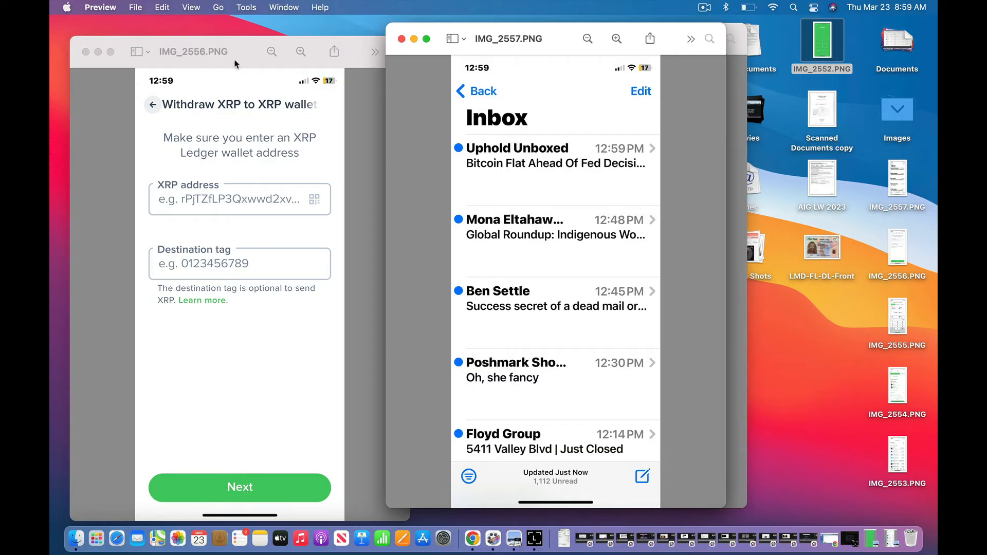
pyautogui.moveTo(229, 76)
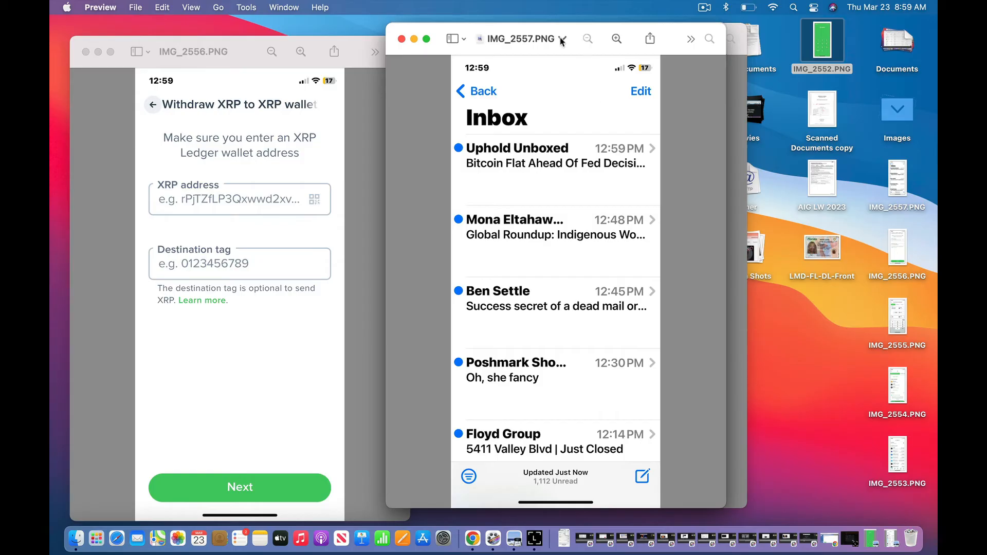
pyautogui.moveTo(562, 51)
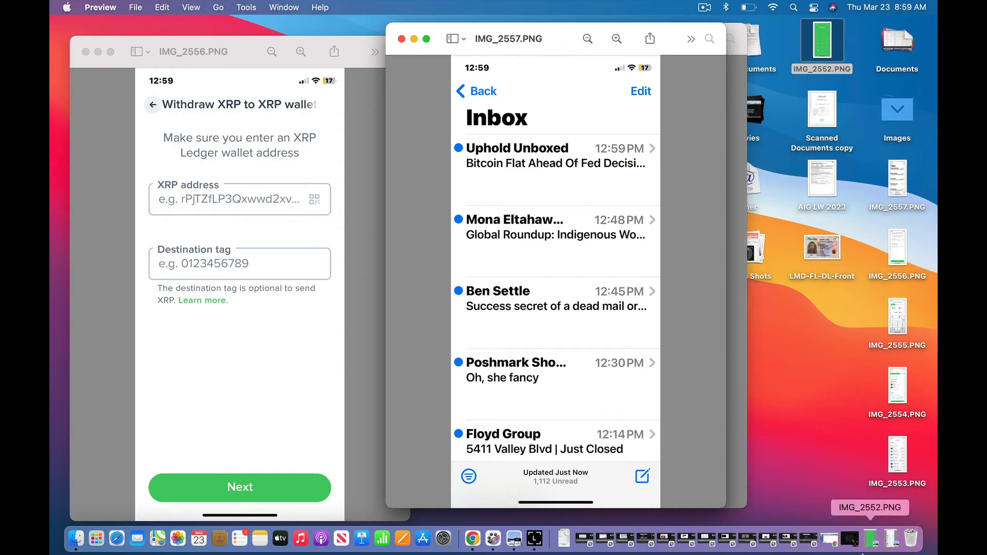
pyautogui.moveTo(212, 307)
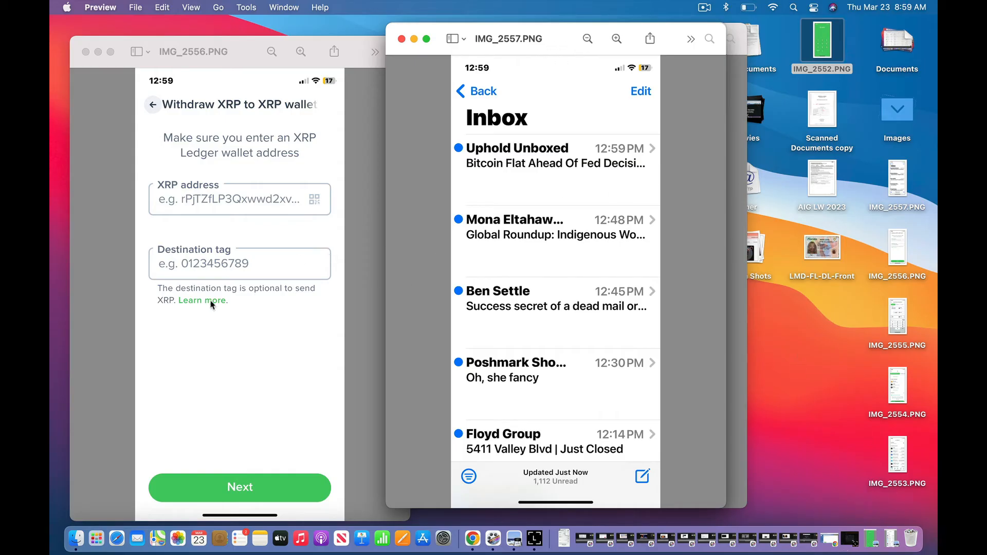
pyautogui.moveTo(505, 291)
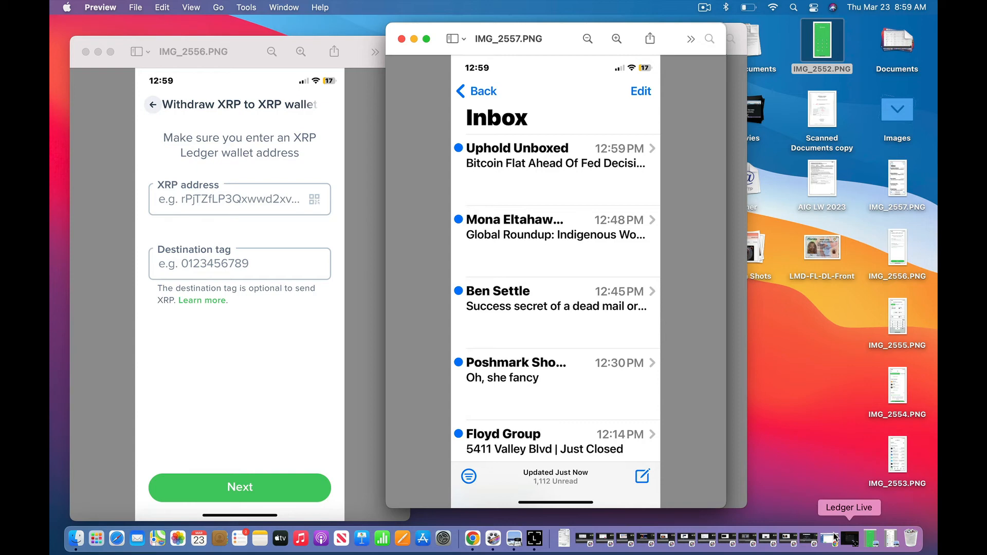
pyautogui.moveTo(679, 270)
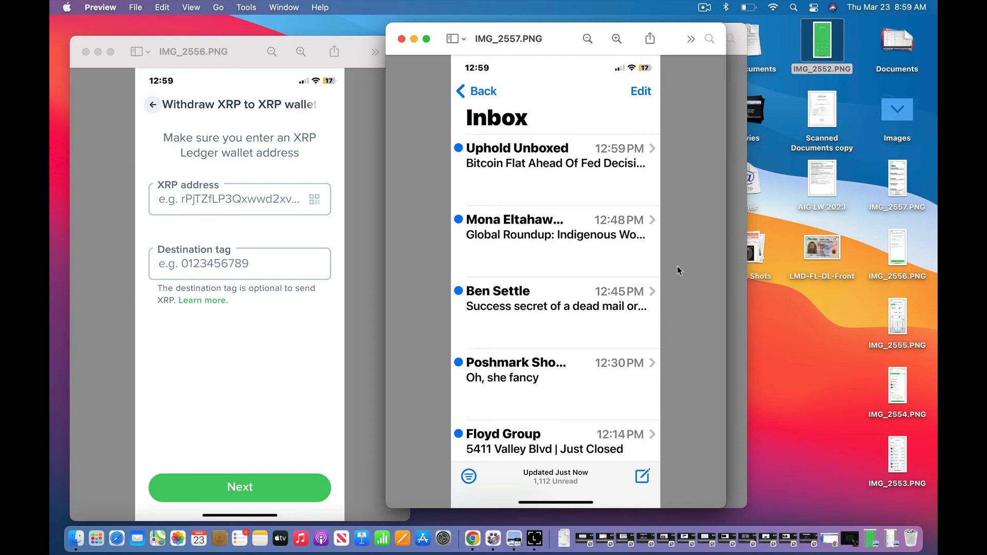
pyautogui.moveTo(652, 146)
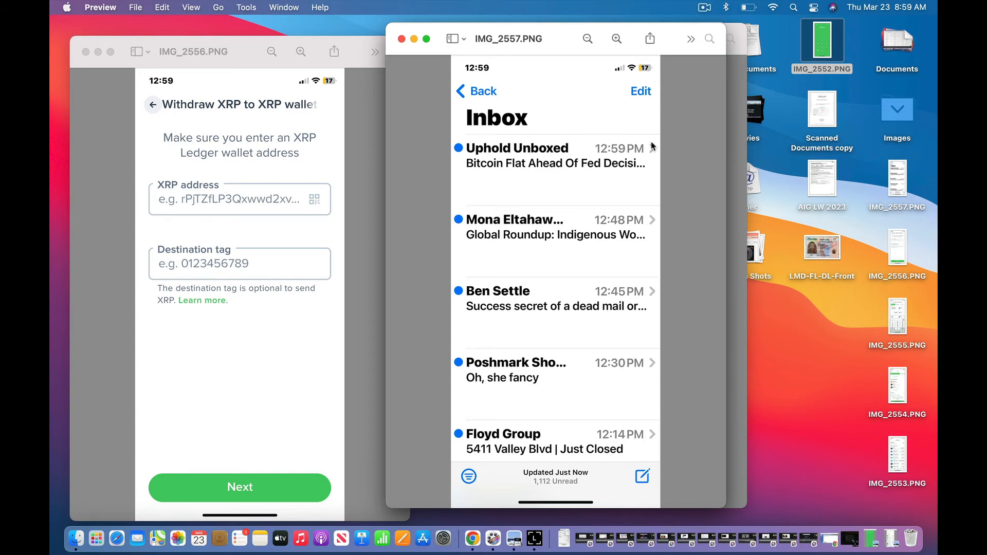
pyautogui.moveTo(554, 122)
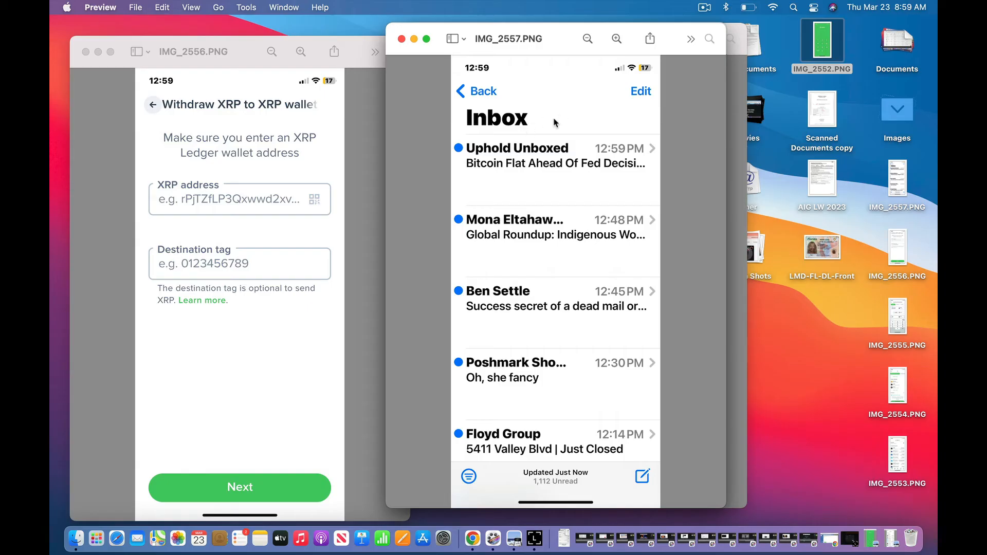
pyautogui.moveTo(540, 172)
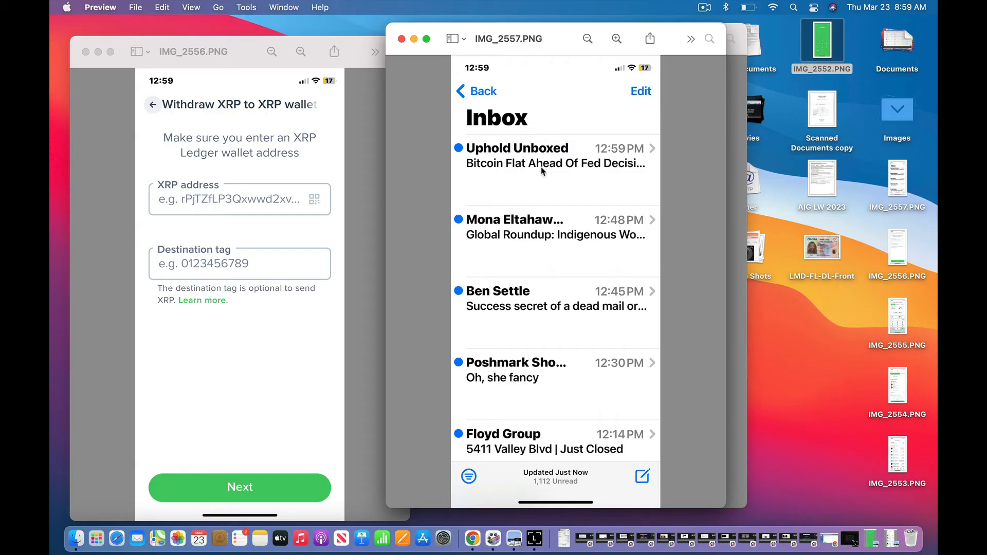
pyautogui.moveTo(565, 174)
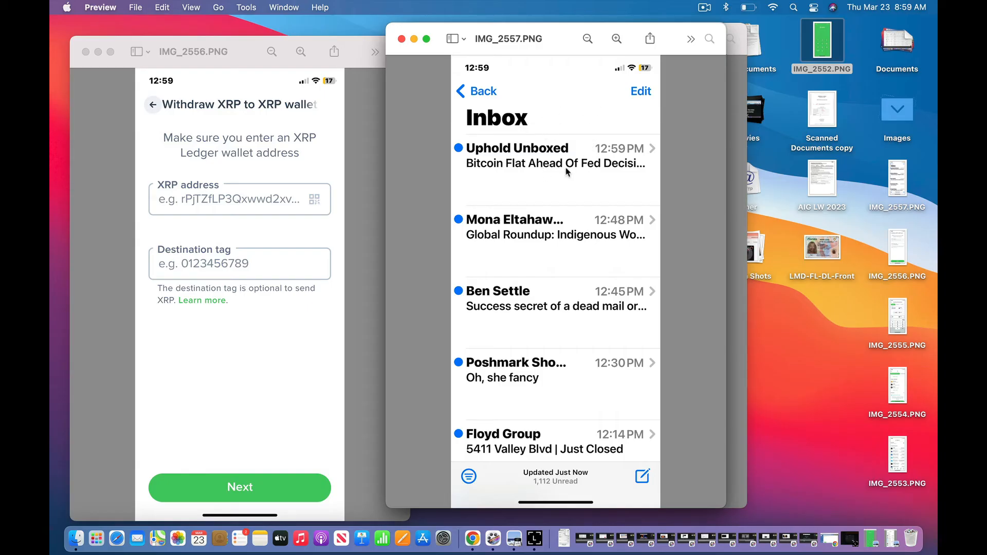
pyautogui.moveTo(621, 110)
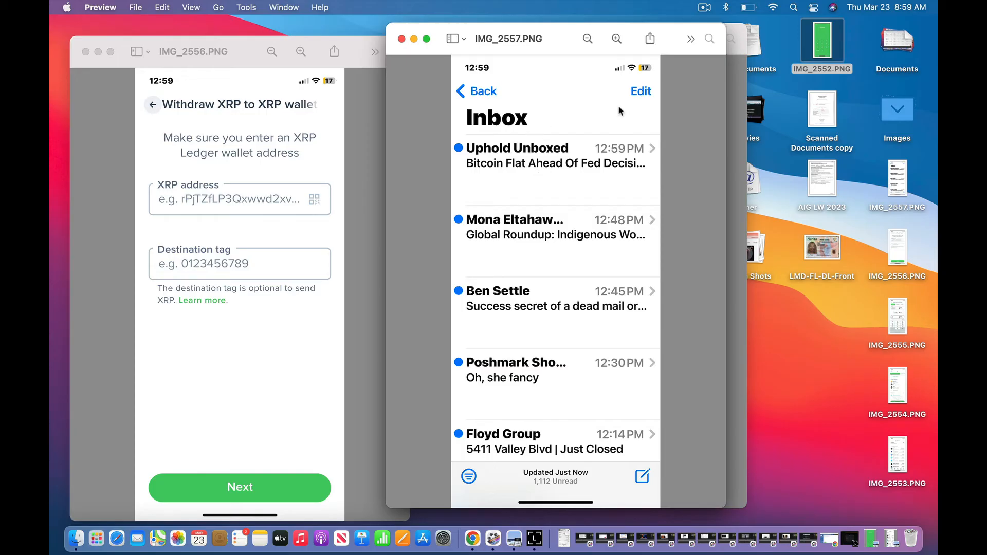
pyautogui.moveTo(582, 167)
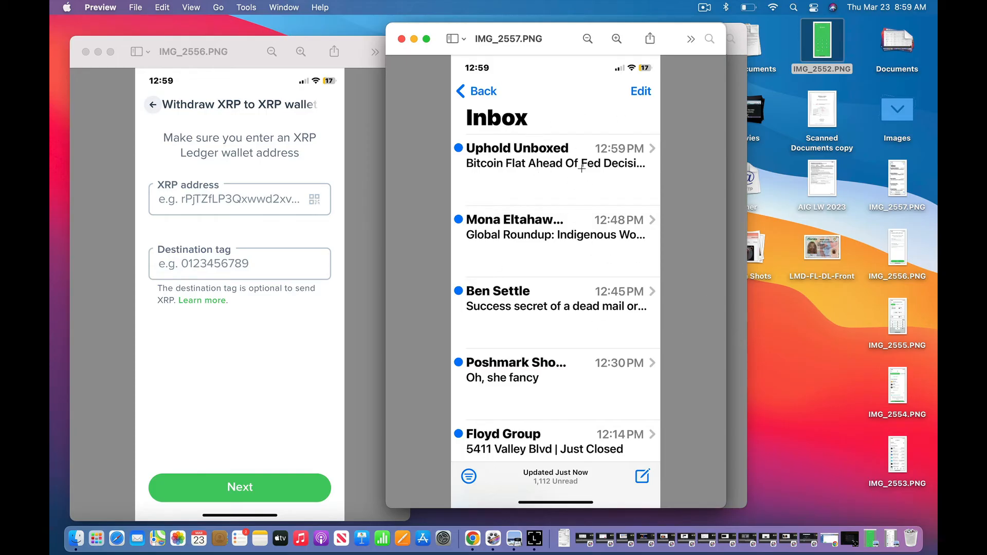
pyautogui.moveTo(326, 222)
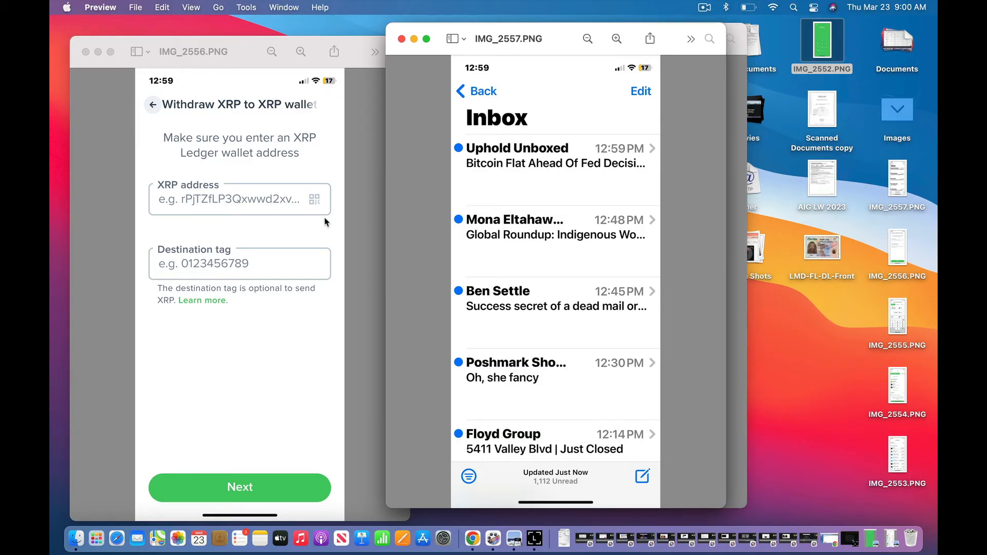
pyautogui.moveTo(284, 205)
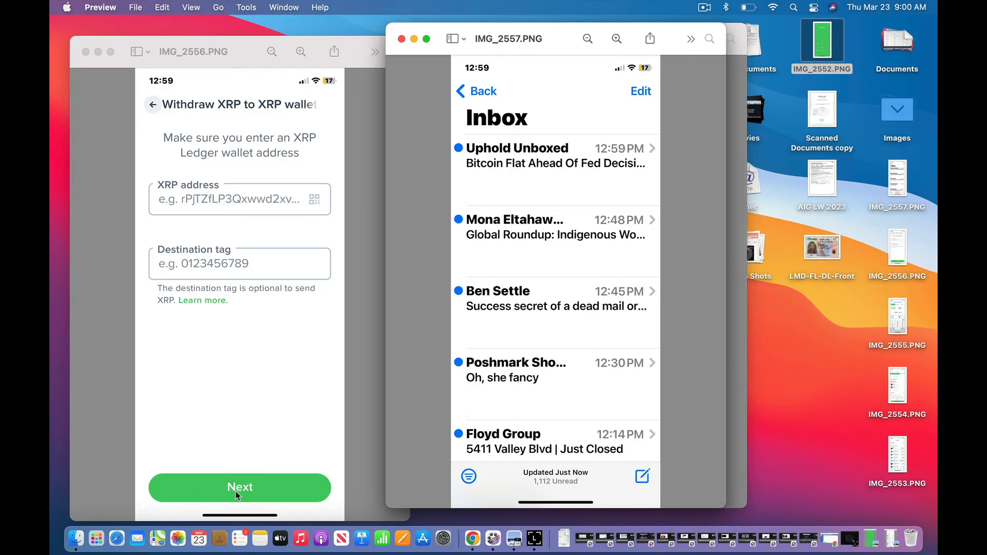
pyautogui.moveTo(471, 285)
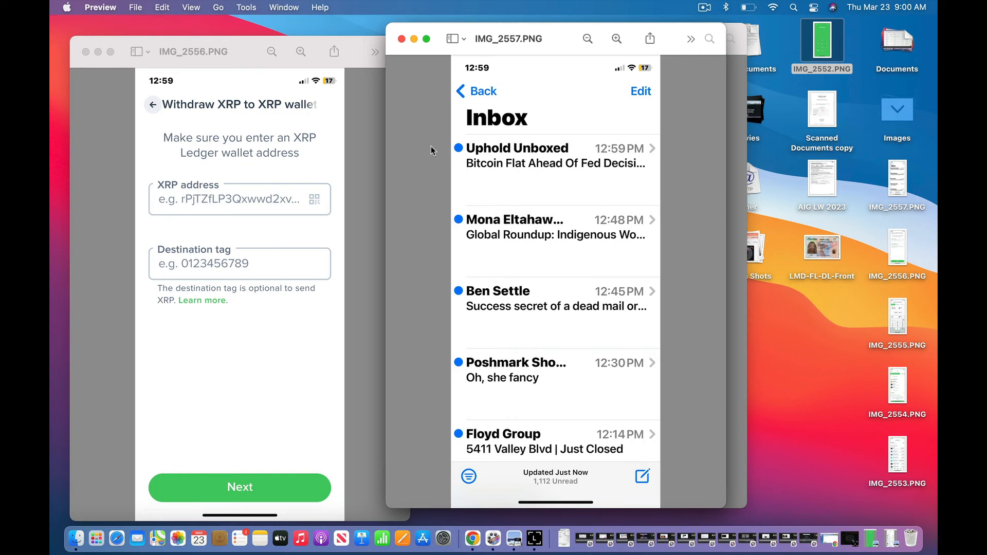
pyautogui.moveTo(415, 156)
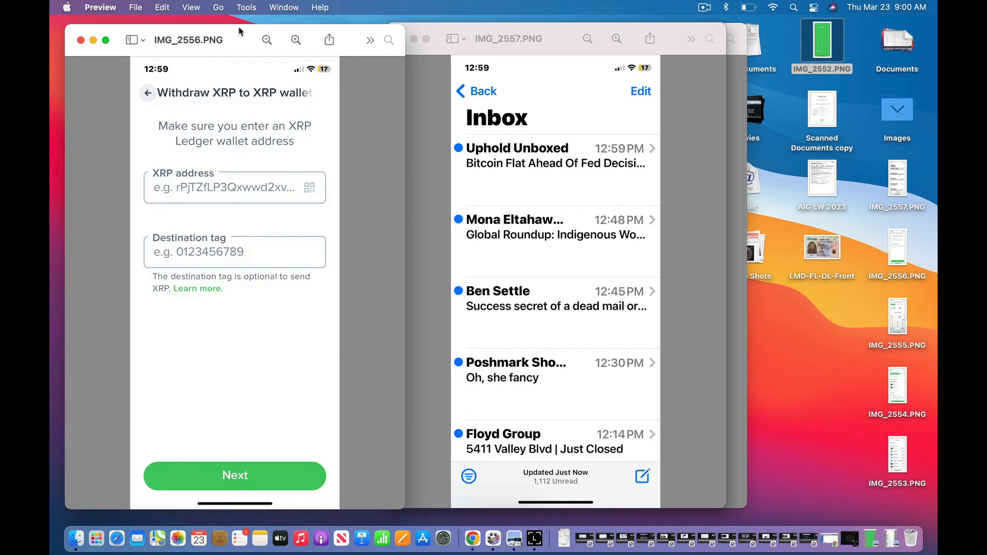
pyautogui.moveTo(390, 25)
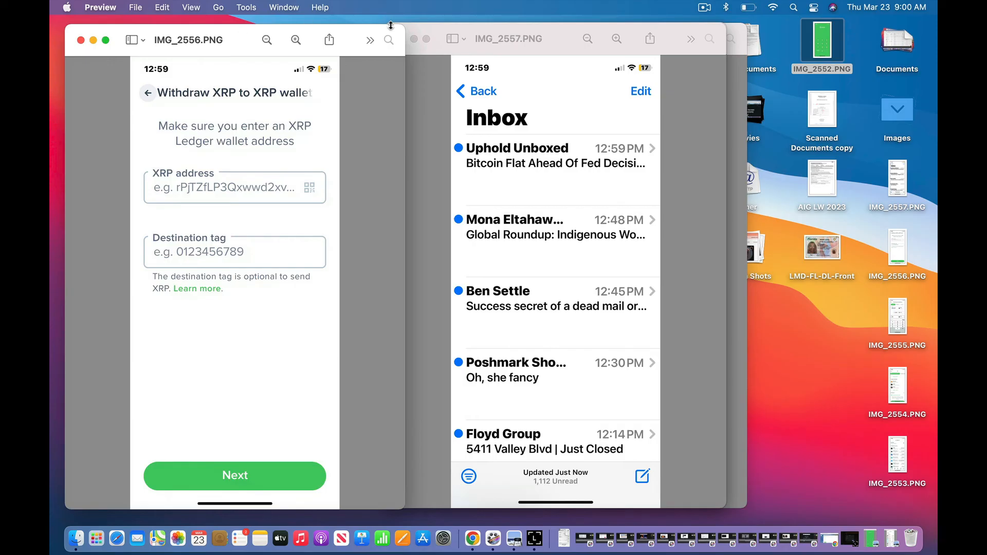